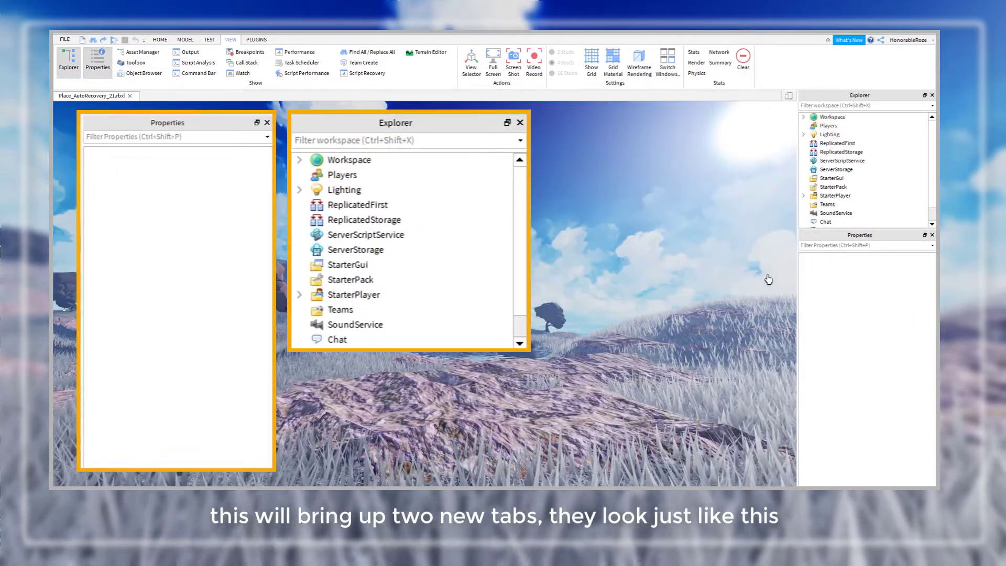
{"action": "mouse_move", "coordinate": [764, 173]}
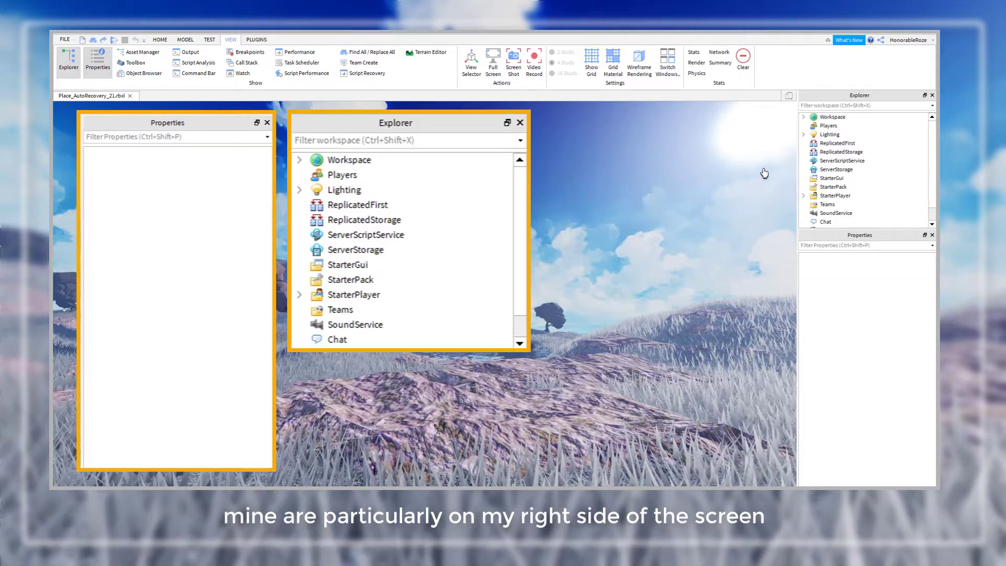
{"action": "mouse_move", "coordinate": [743, 172]}
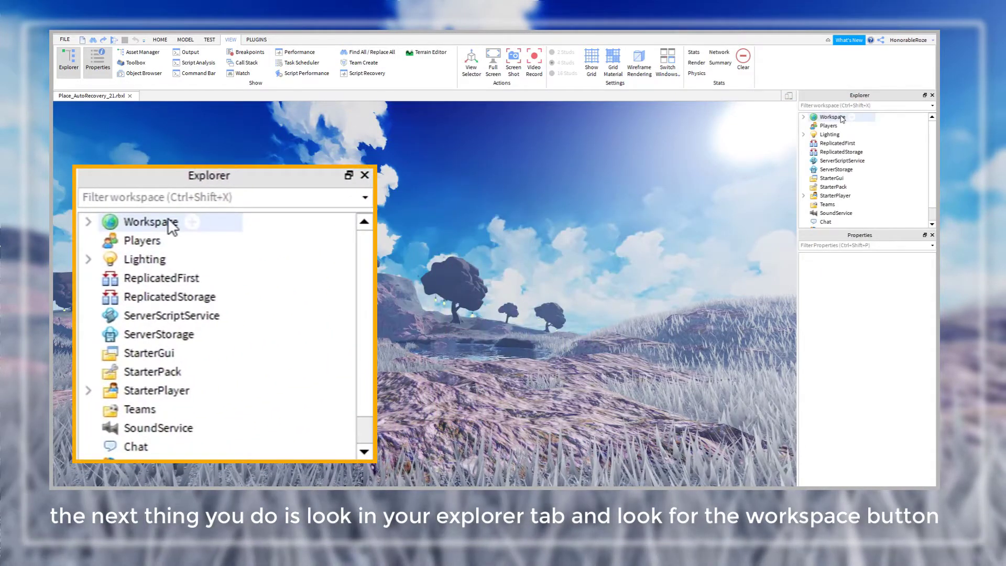
- Expand Workspace in the Explorer and select the Terrain object
{"action": "left_click", "coordinate": [89, 221]}
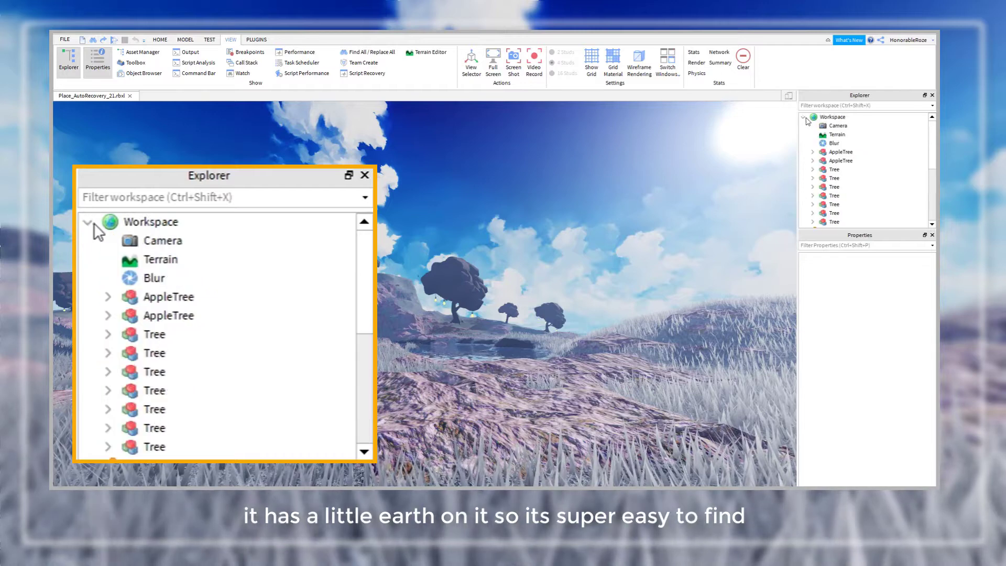
{"action": "left_click", "coordinate": [154, 446]}
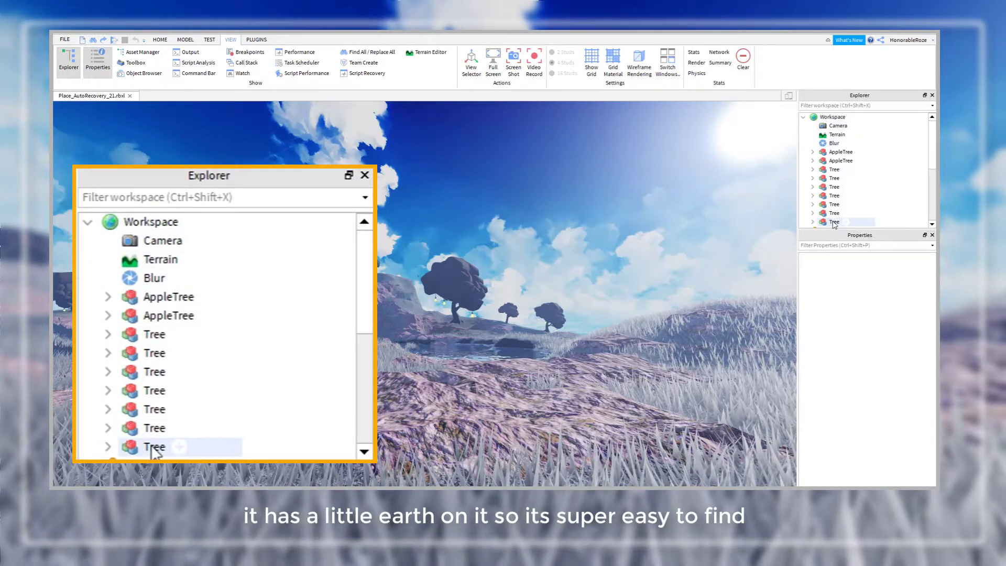
{"action": "left_click", "coordinate": [160, 260]}
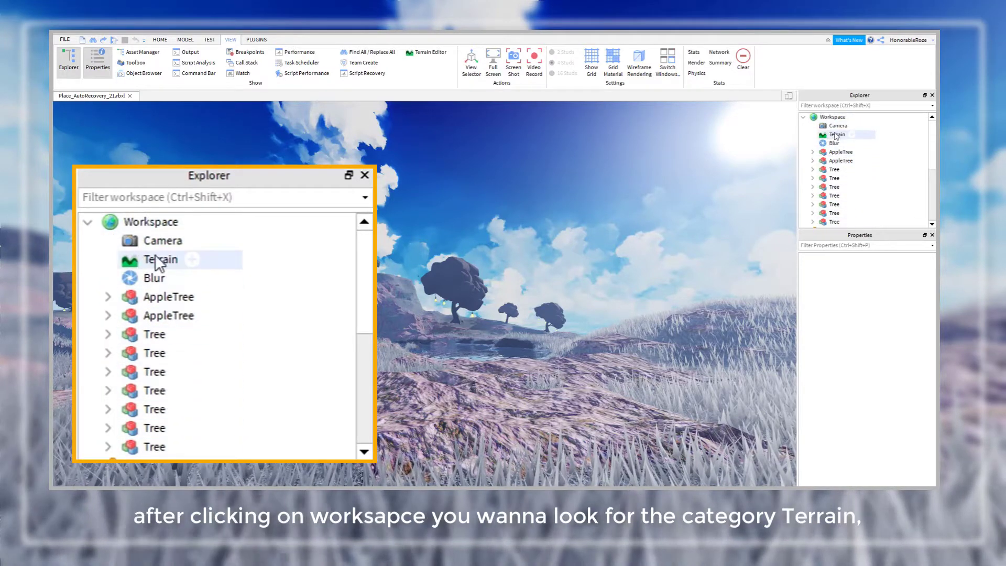
{"action": "left_click", "coordinate": [160, 260]}
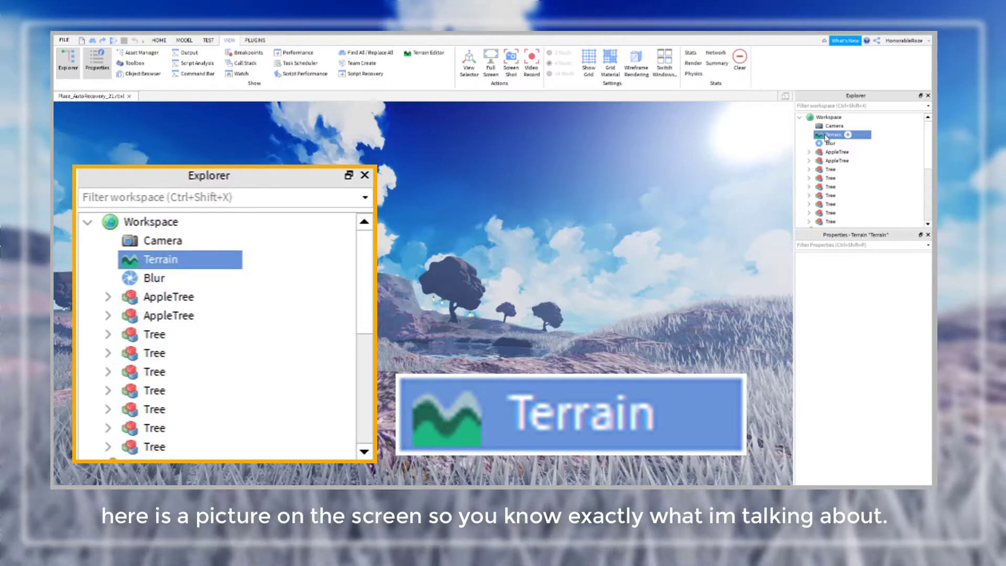
{"action": "left_click", "coordinate": [364, 175]}
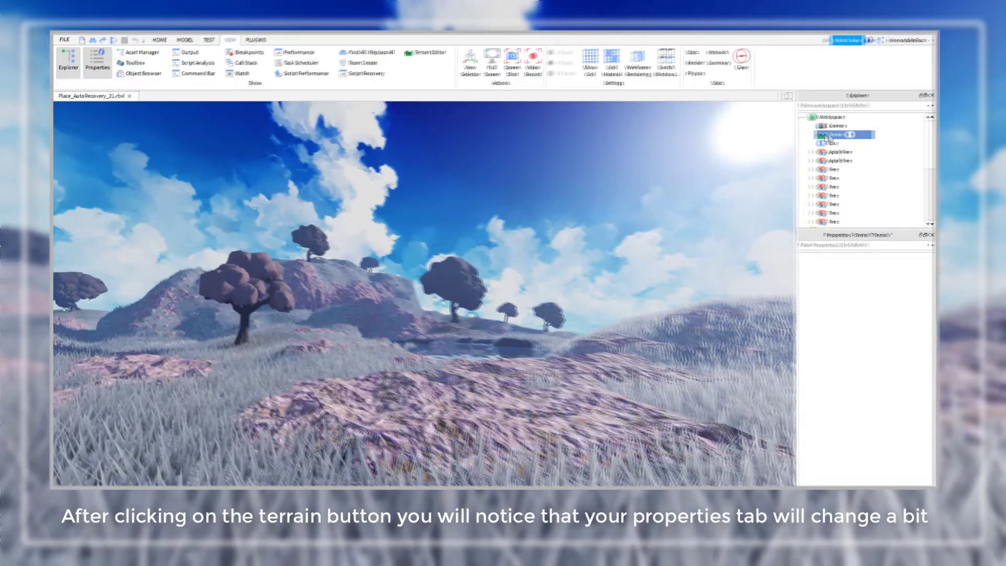
- Show Terrain's Appearance, Data and Transform properties in the Properties panel
{"action": "left_click", "coordinate": [836, 134]}
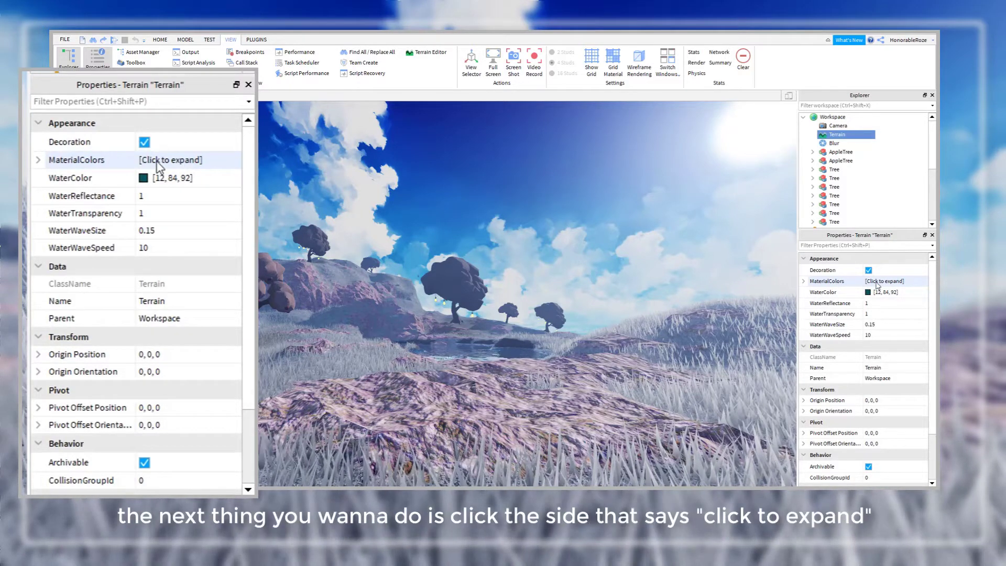
- Expand MaterialColors to list each terrain material's colour, including Grass and Rock
{"action": "left_click", "coordinate": [38, 160]}
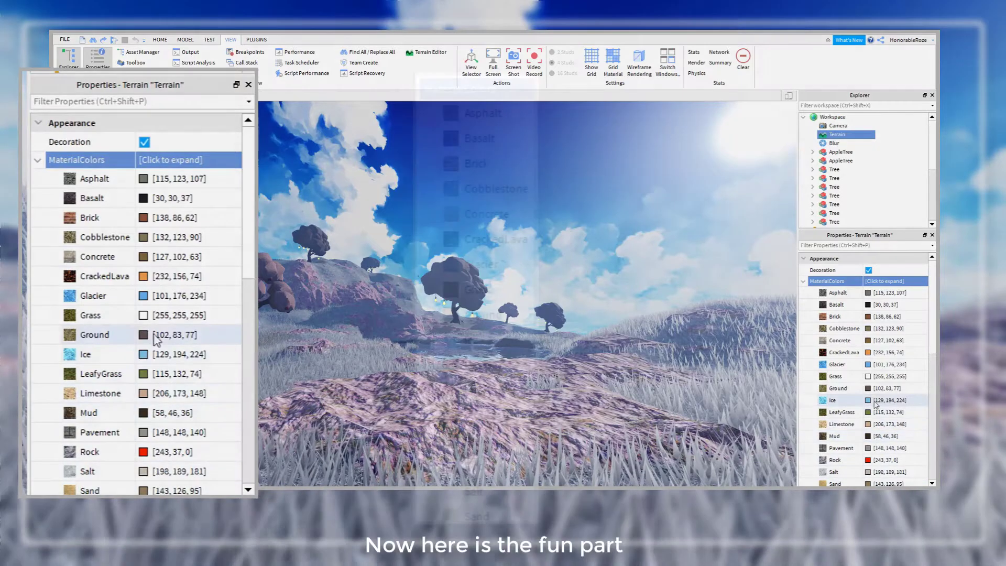
{"action": "left_click", "coordinate": [189, 160]}
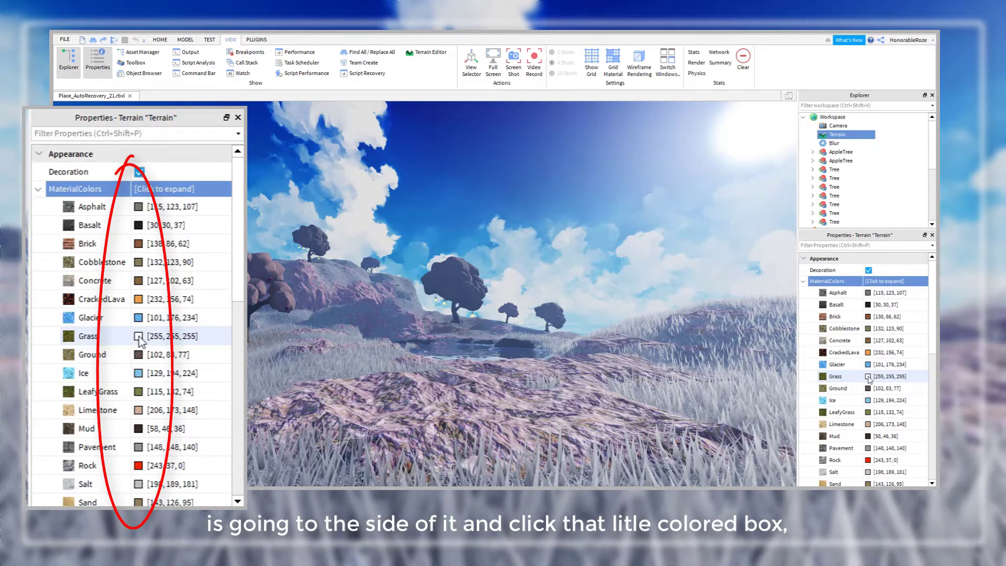
- Pick green for Grass and pale grey for Rock in the Select Color dialog
{"action": "left_click", "coordinate": [138, 336]}
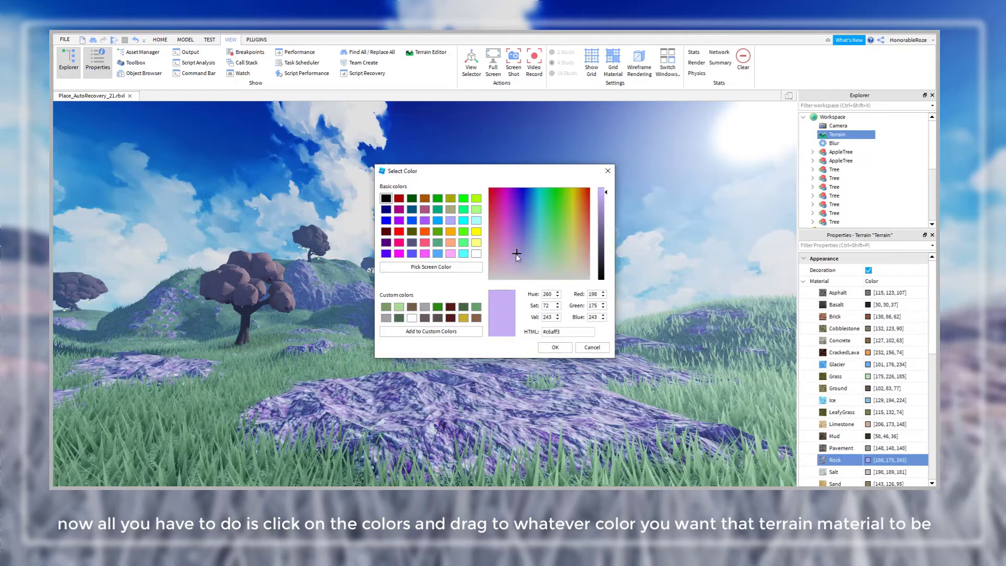
{"action": "left_click", "coordinate": [554, 347]}
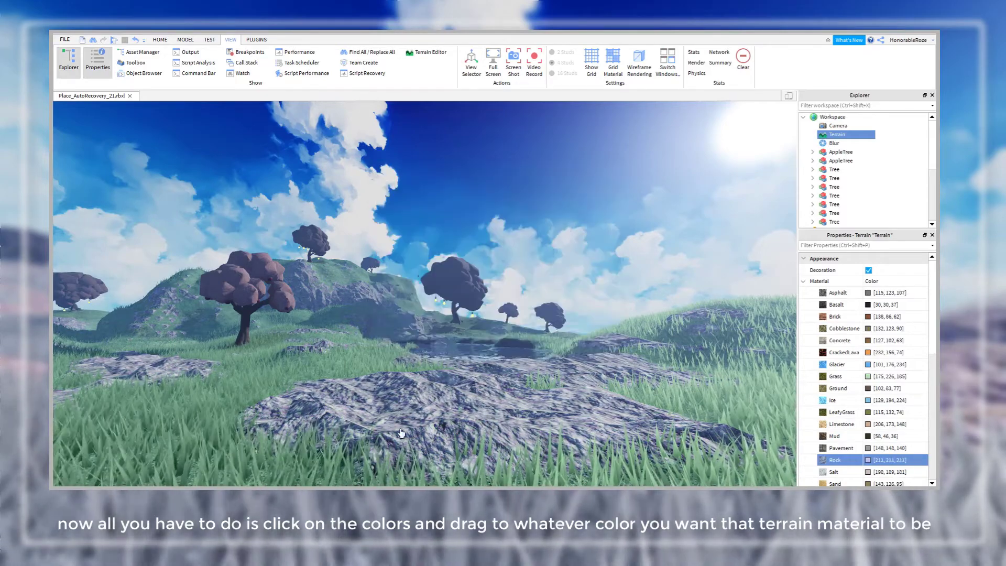